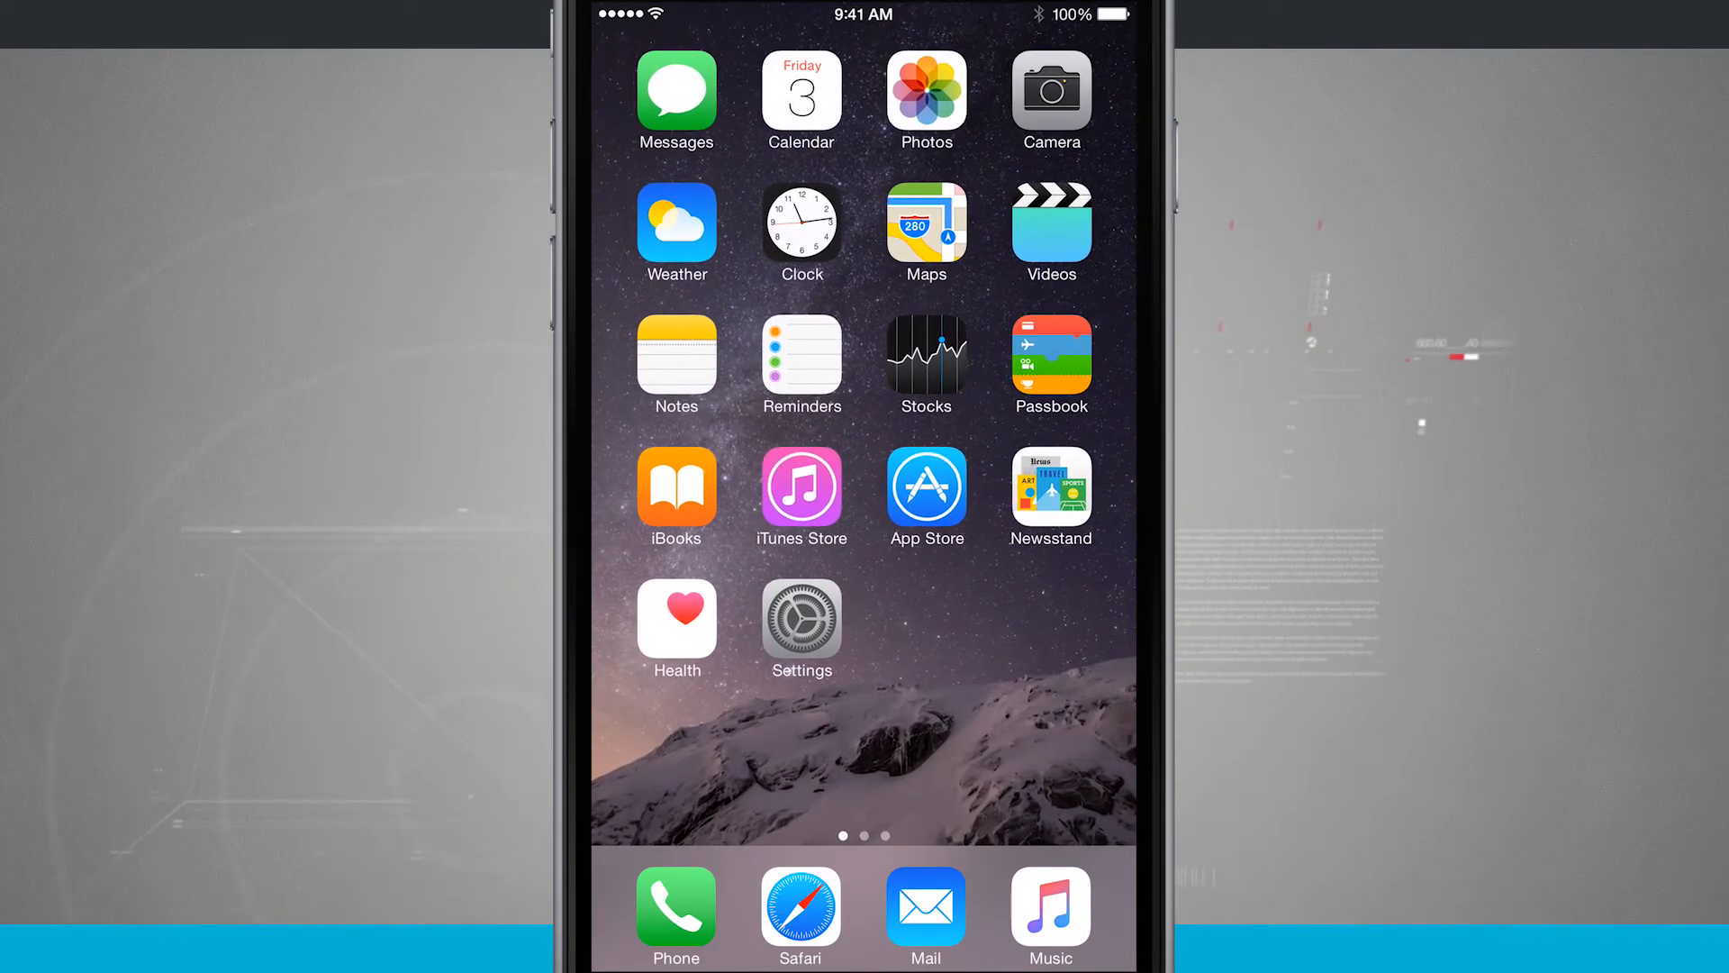
Navigate Settings > General > Handoff & Suggested Apps, where Handoff, My Apps and App Store are on.
{"action": "left_click", "coordinate": [799, 616]}
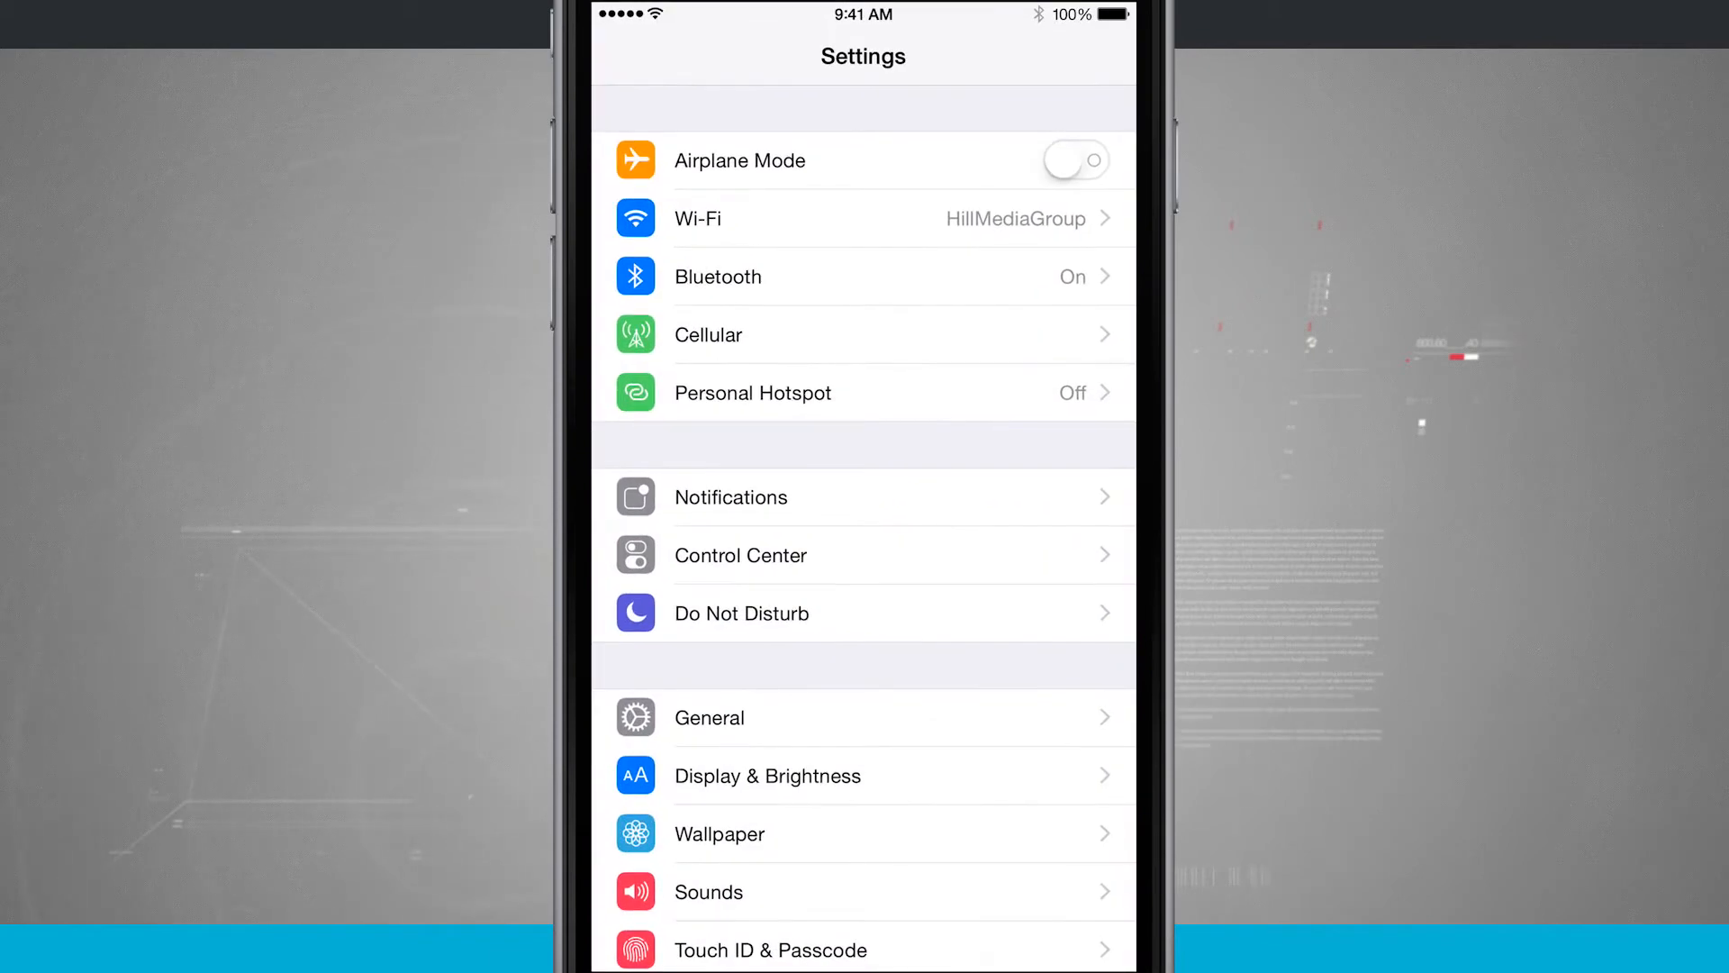
{"action": "left_click", "coordinate": [709, 717]}
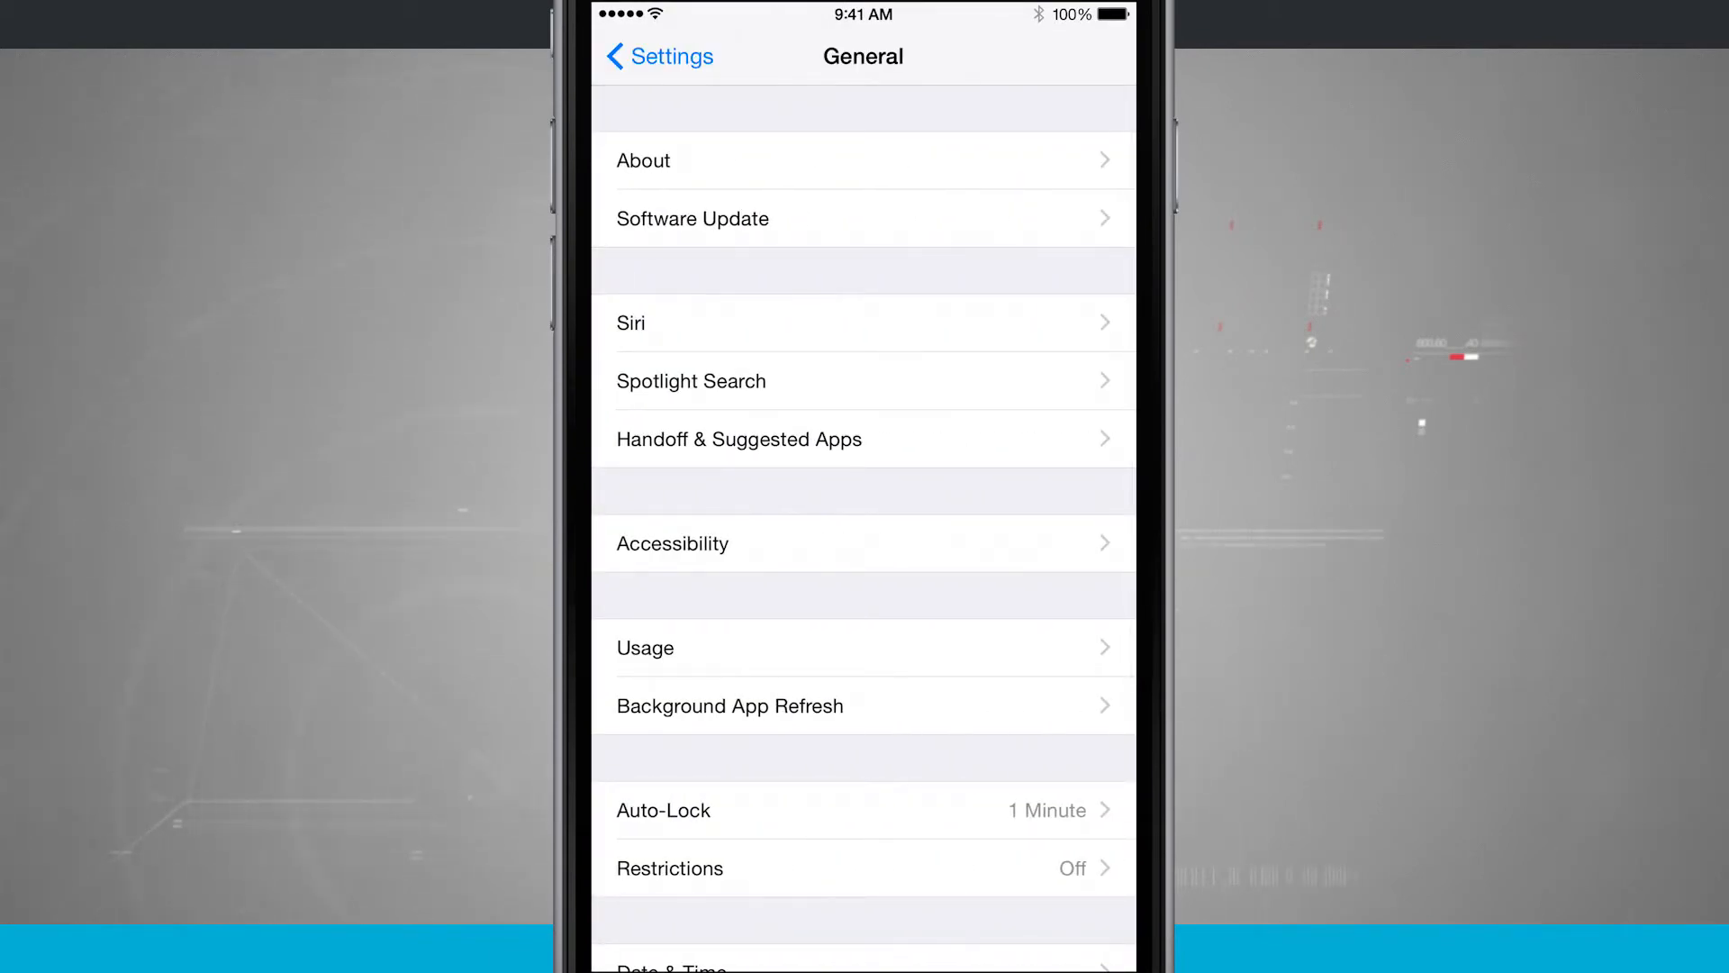
{"action": "left_click", "coordinate": [738, 438]}
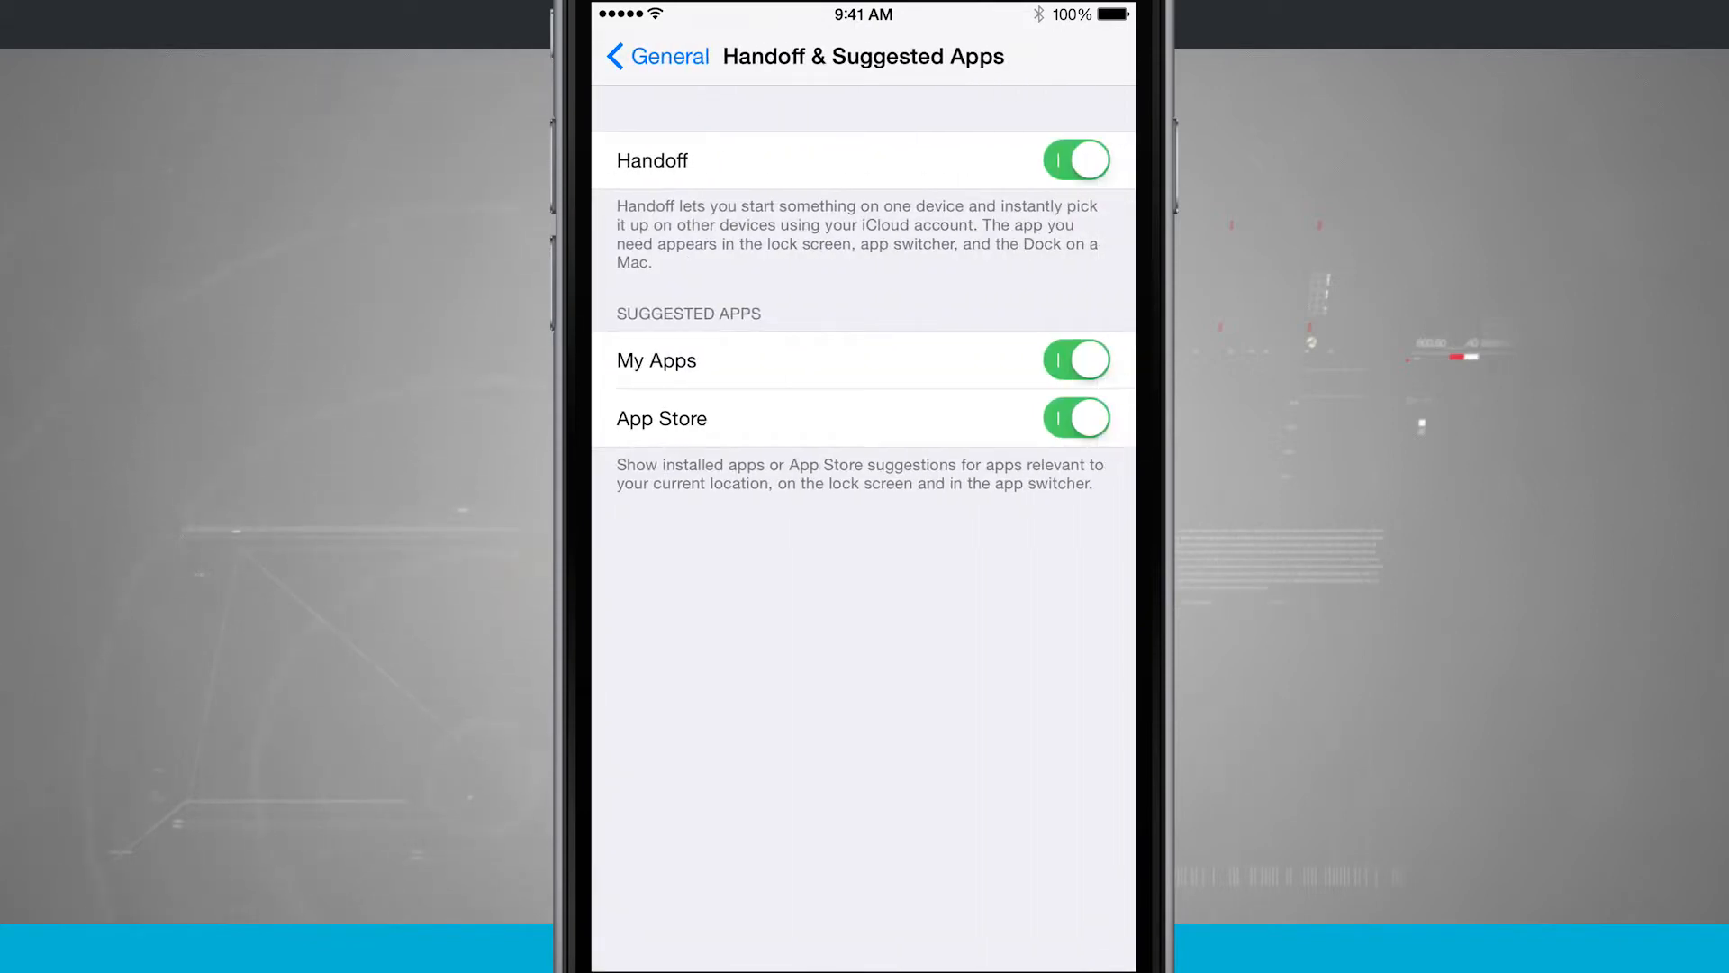